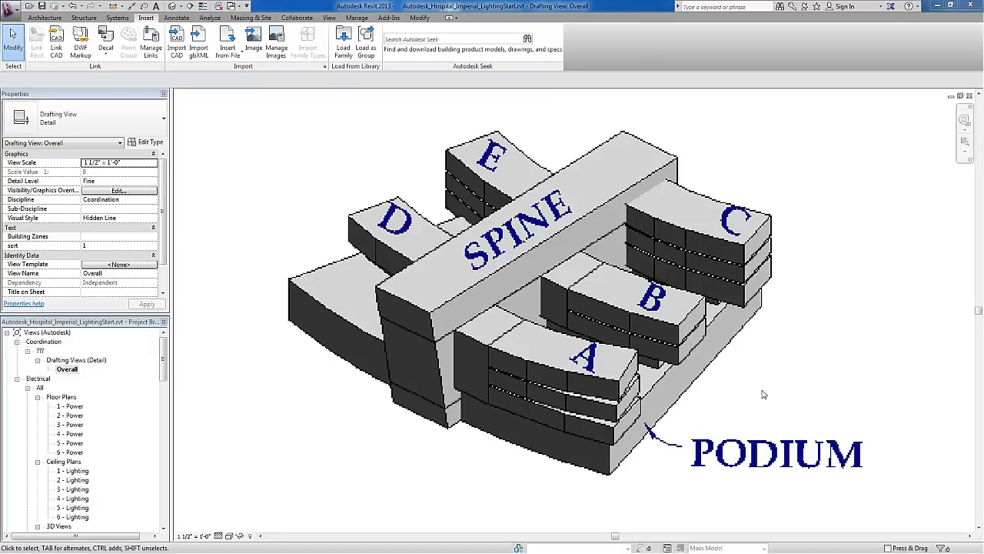
mouse_move(754, 375)
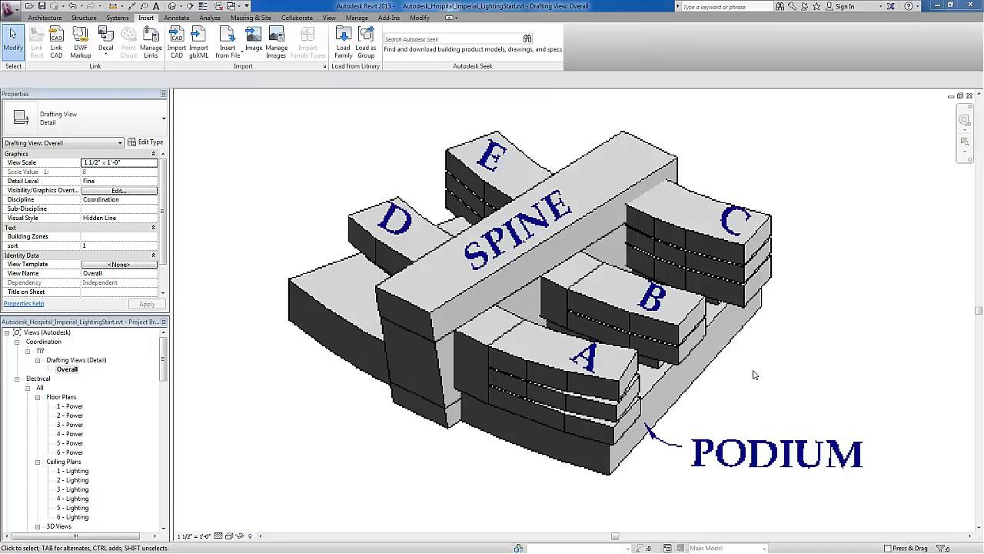
mouse_move(901, 188)
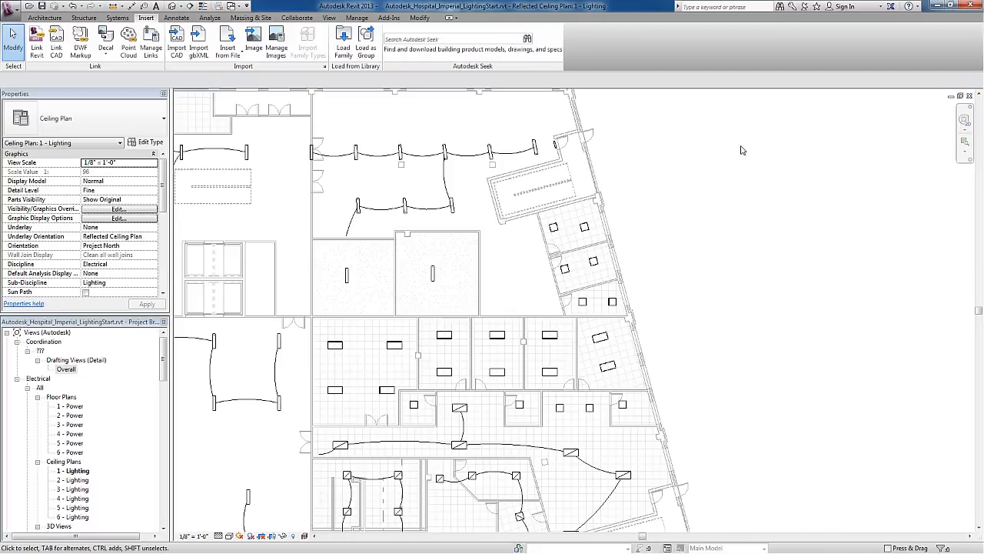
mouse_move(504, 259)
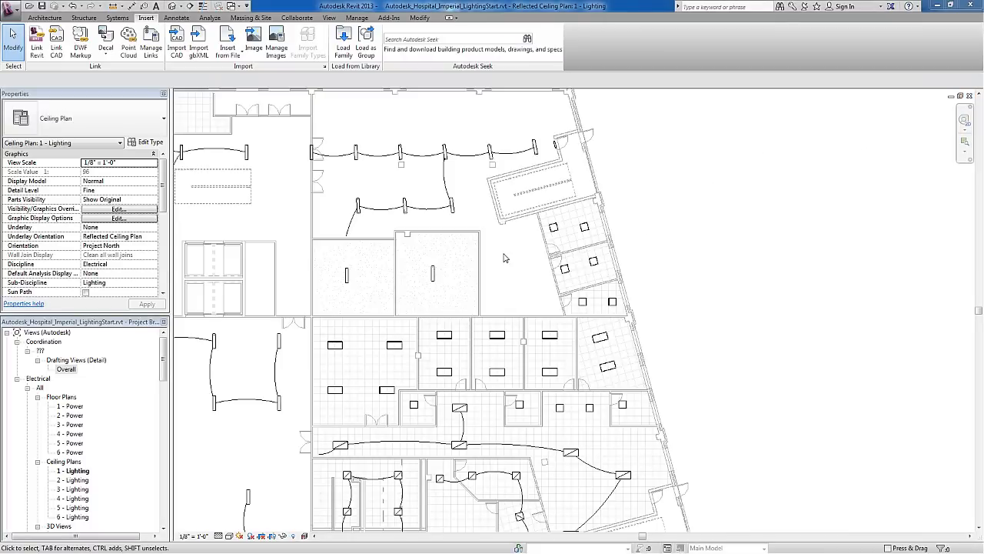
Select a pendant light in the upper room of the Lighting ceiling plan to inspect its properties.
left_click(452, 203)
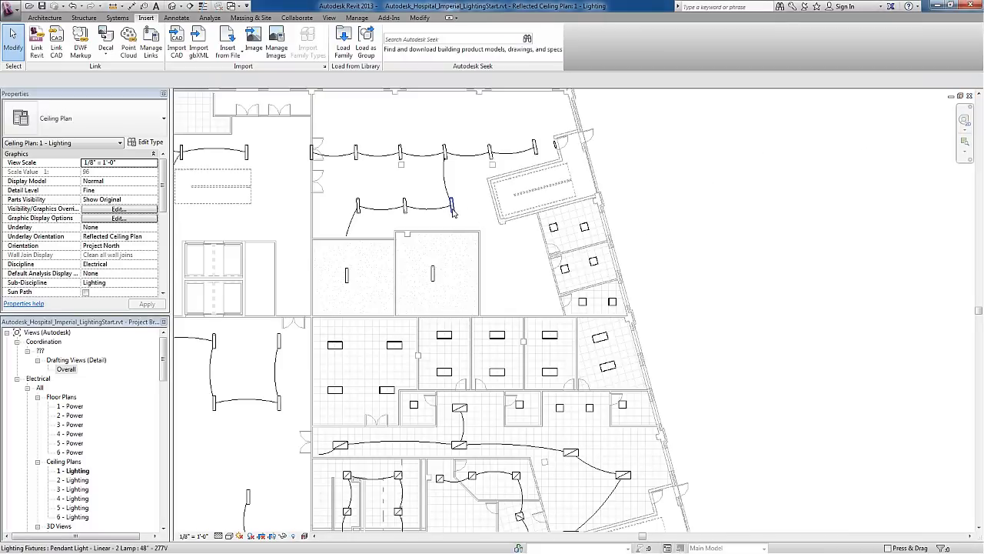
left_click(452, 206)
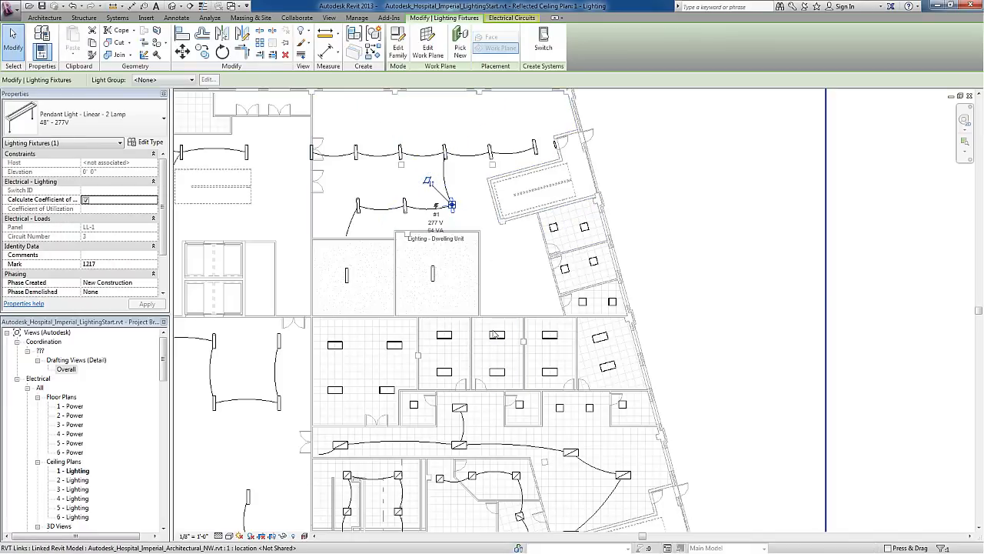
mouse_move(502, 343)
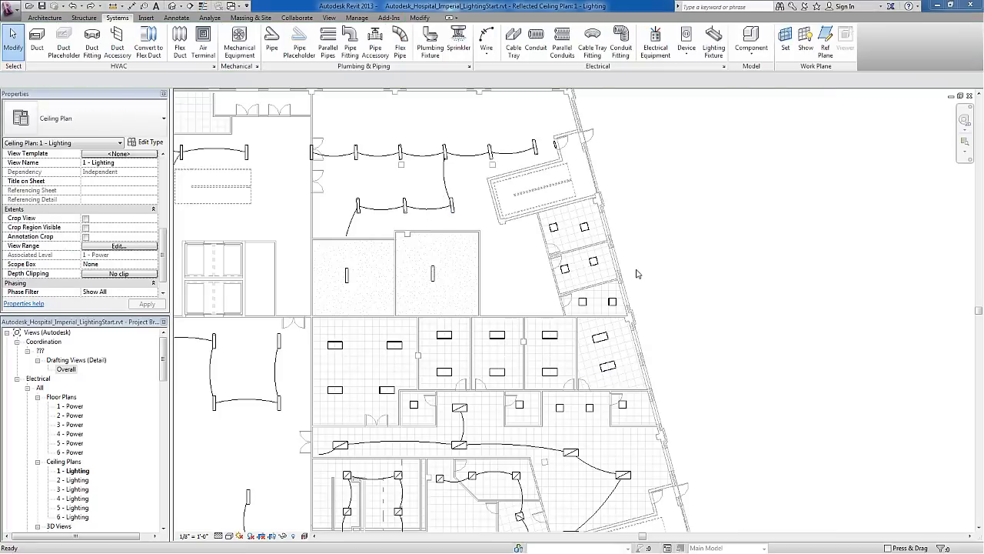
mouse_move(613, 187)
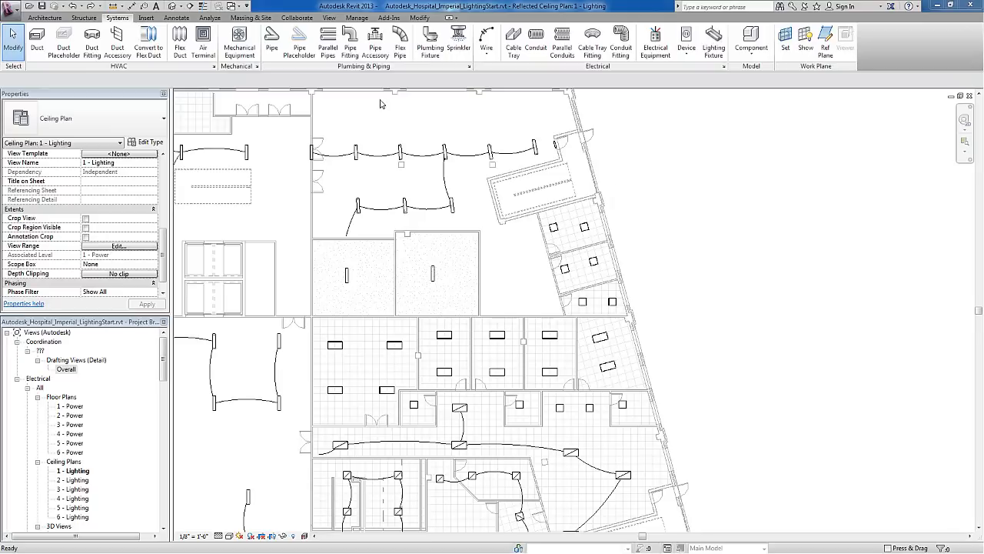
Start a new Lighting Fixture from the Systems ribbon and choose the Pendant Light - Linear - 2 Lamp 48" - 277V type.
left_click(148, 40)
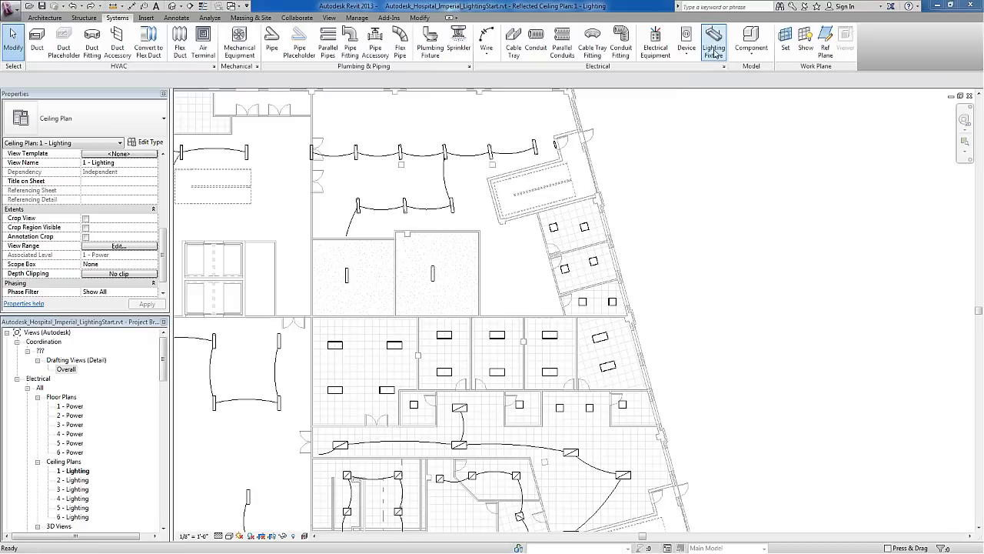
left_click(713, 42)
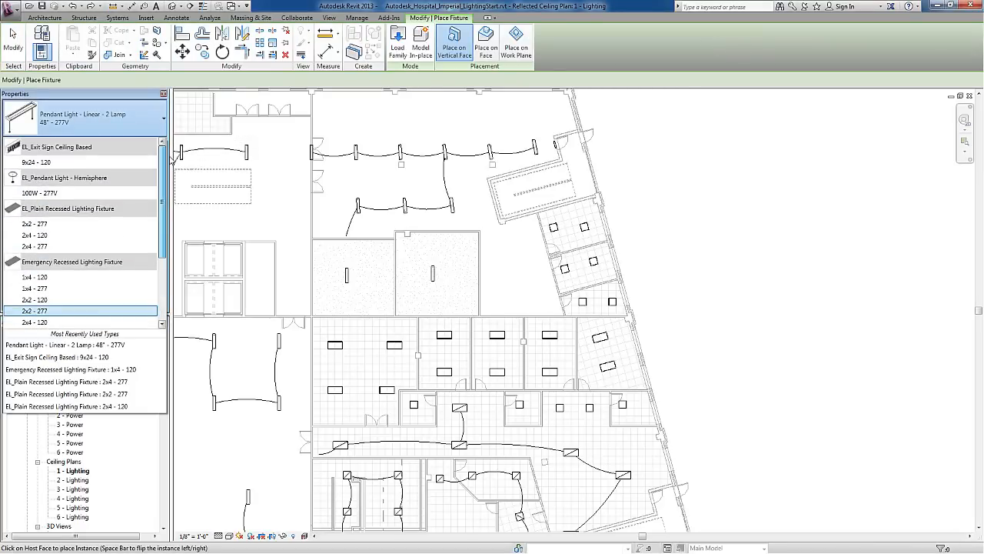
scroll("down", 3)
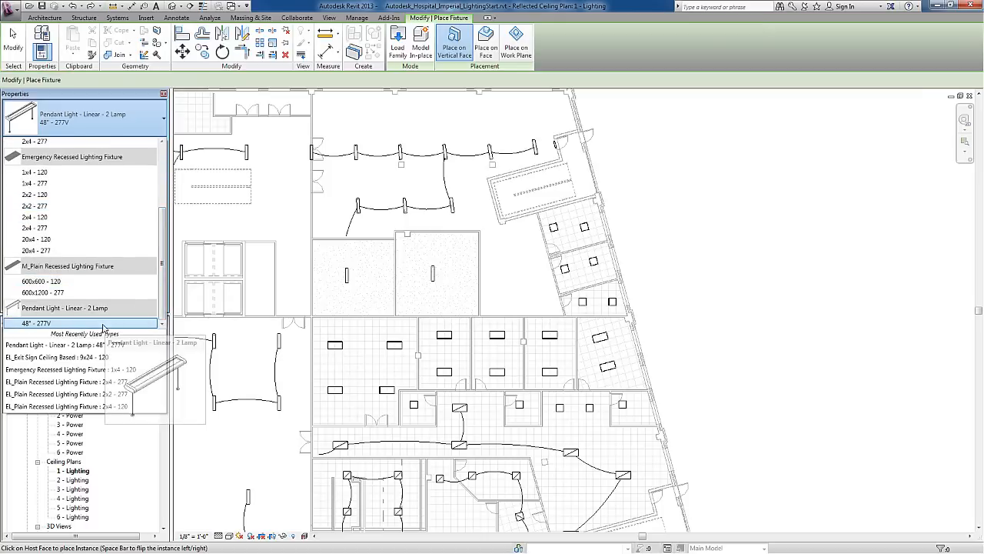
left_click(34, 323)
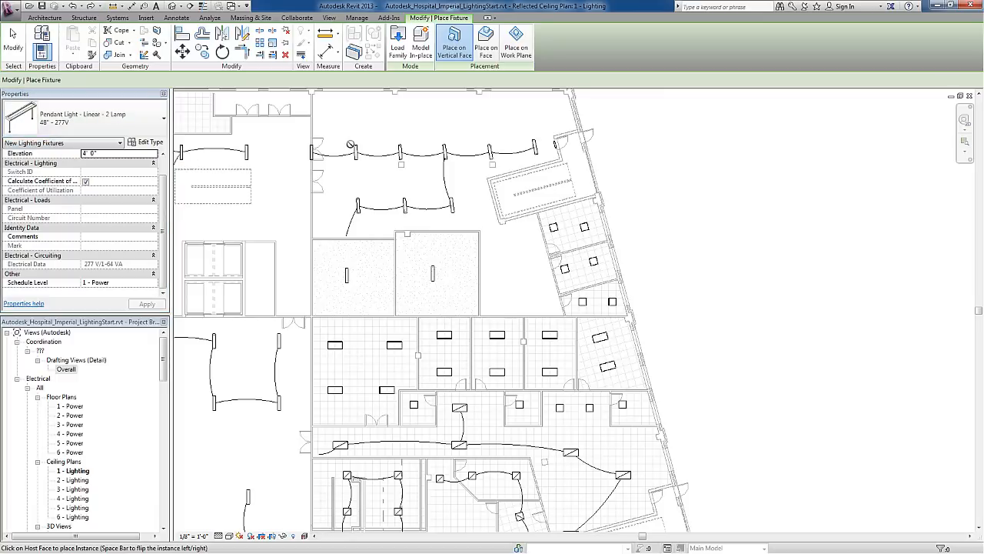
mouse_move(449, 76)
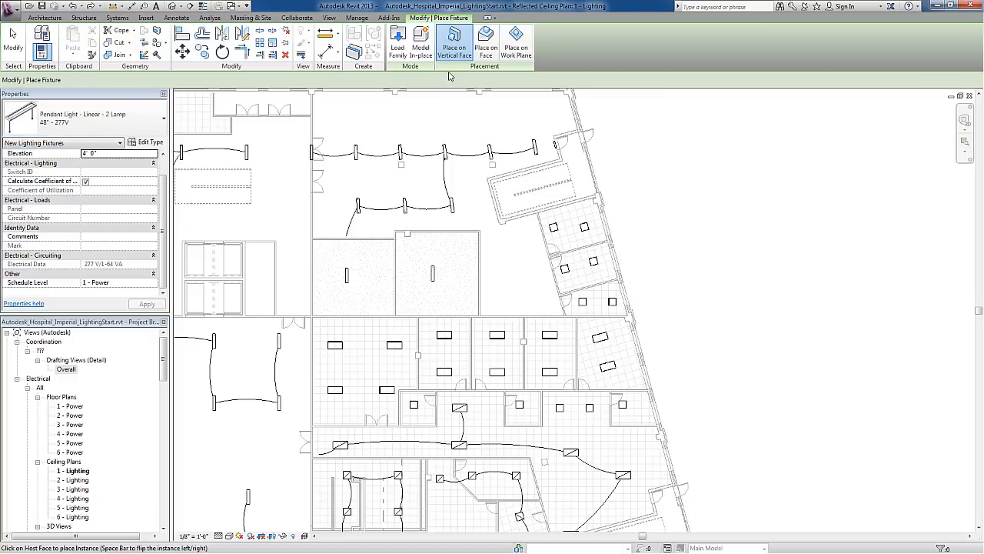
mouse_move(487, 43)
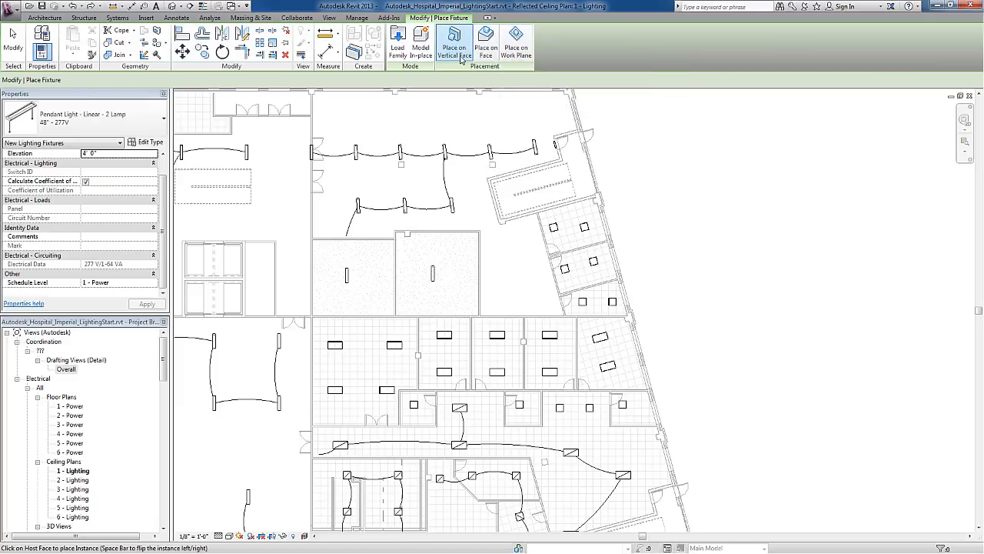
mouse_move(454, 46)
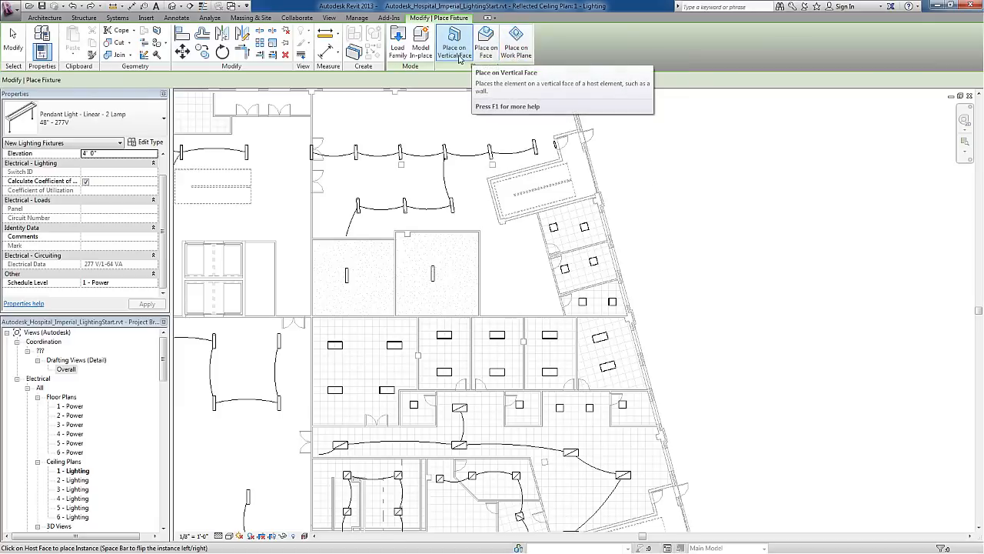
mouse_move(453, 46)
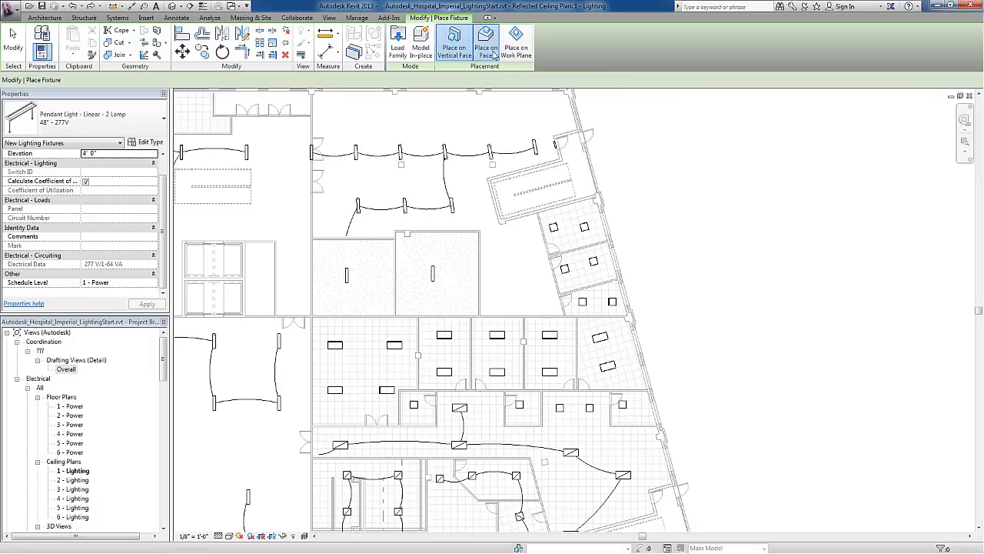
Set the new pendant to Place on Face so it hosts on the ceiling instead of a wall.
left_click(486, 45)
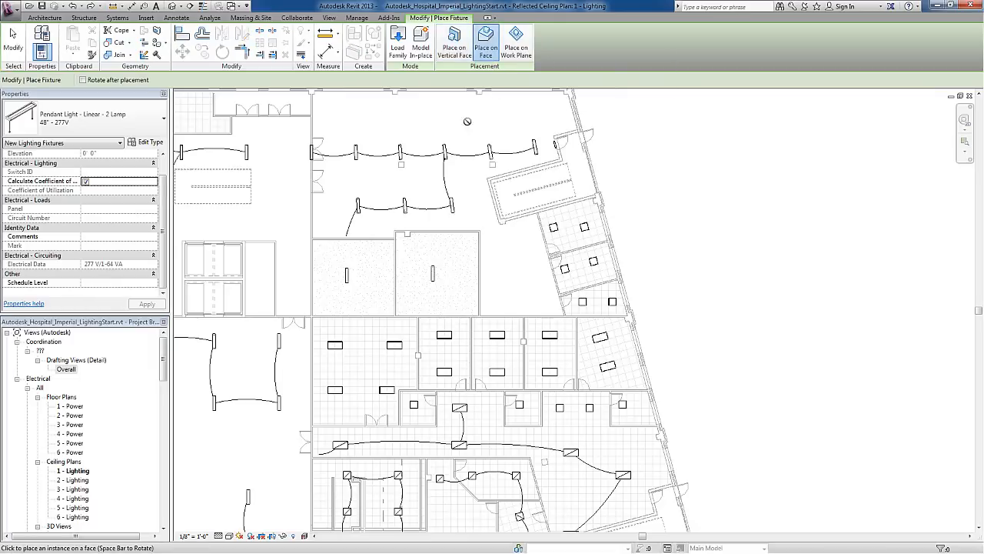
mouse_move(468, 188)
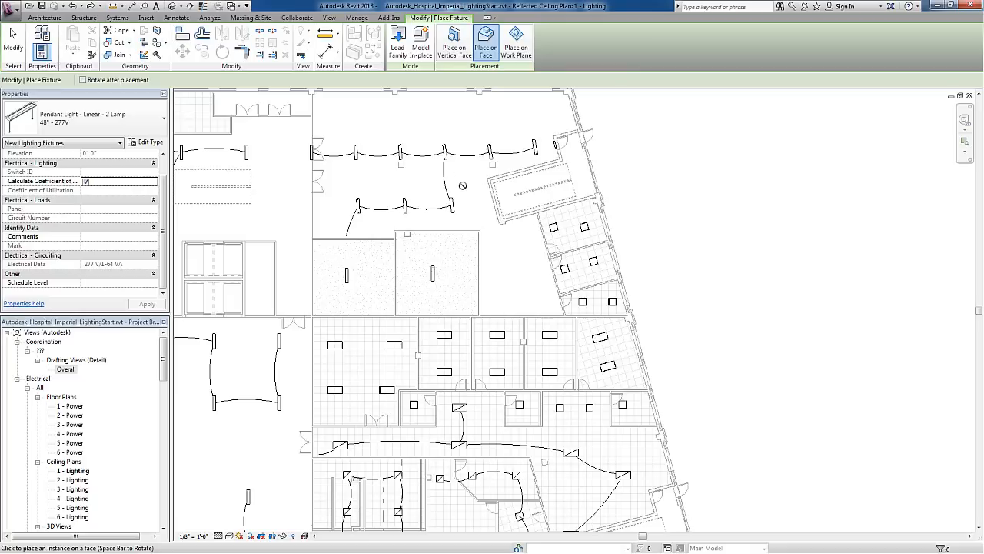
mouse_move(495, 246)
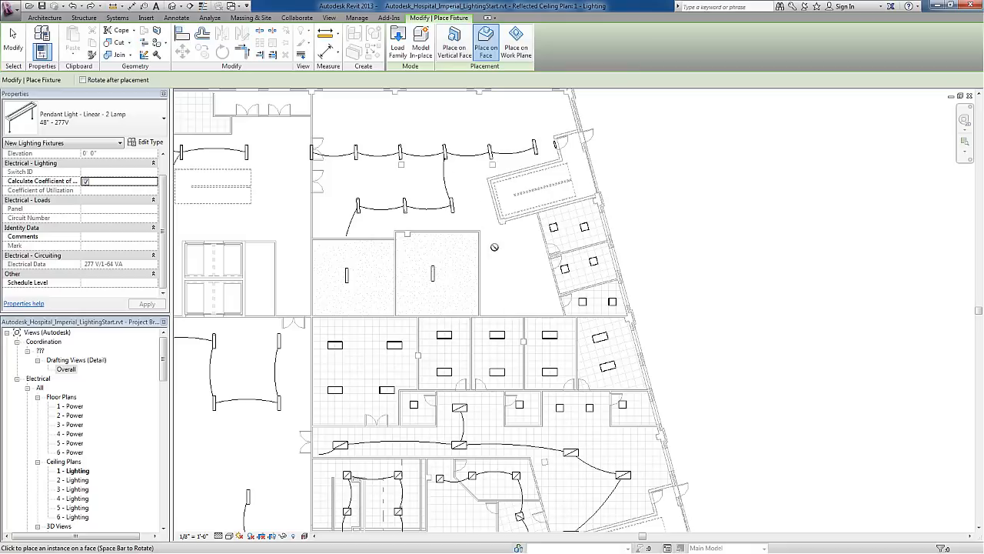
mouse_move(509, 274)
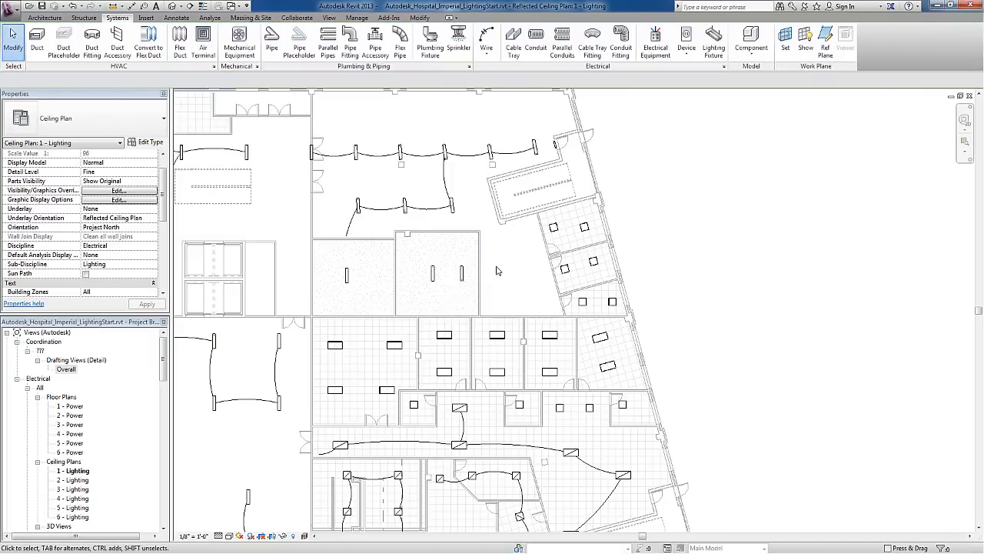
Load the Sconce Light family from Lighting > MEP > Internal and place one on a wall of the upper-left room.
left_click(713, 42)
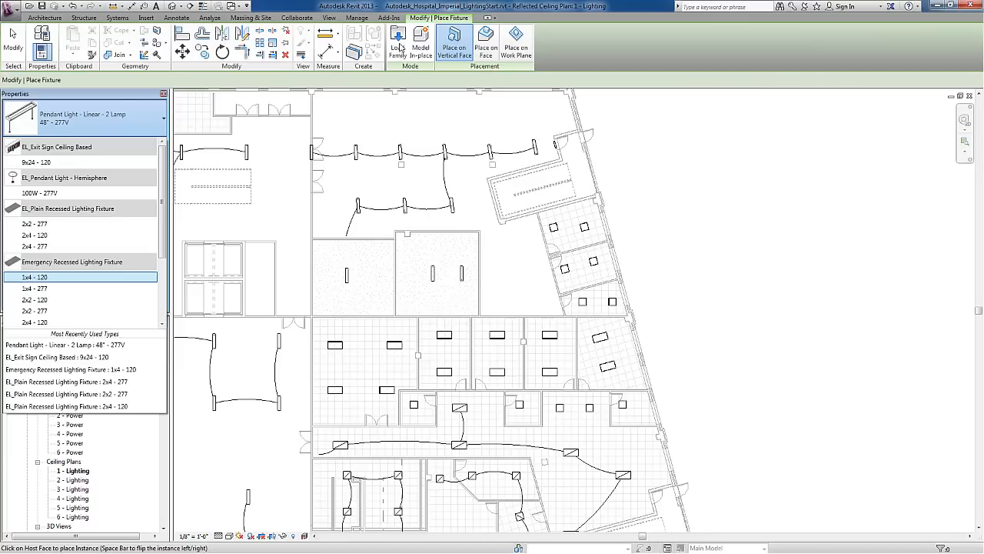
left_click(397, 43)
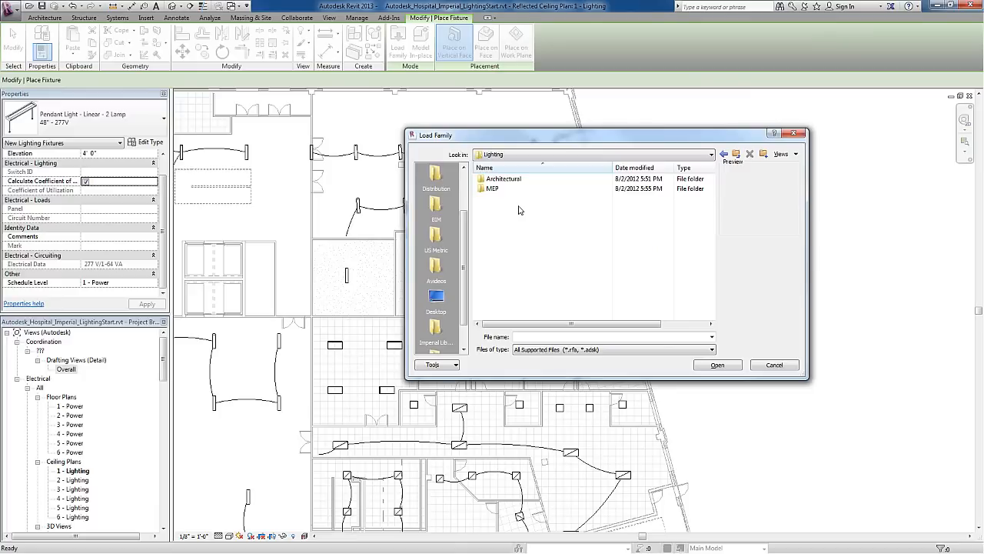
double_click(494, 188)
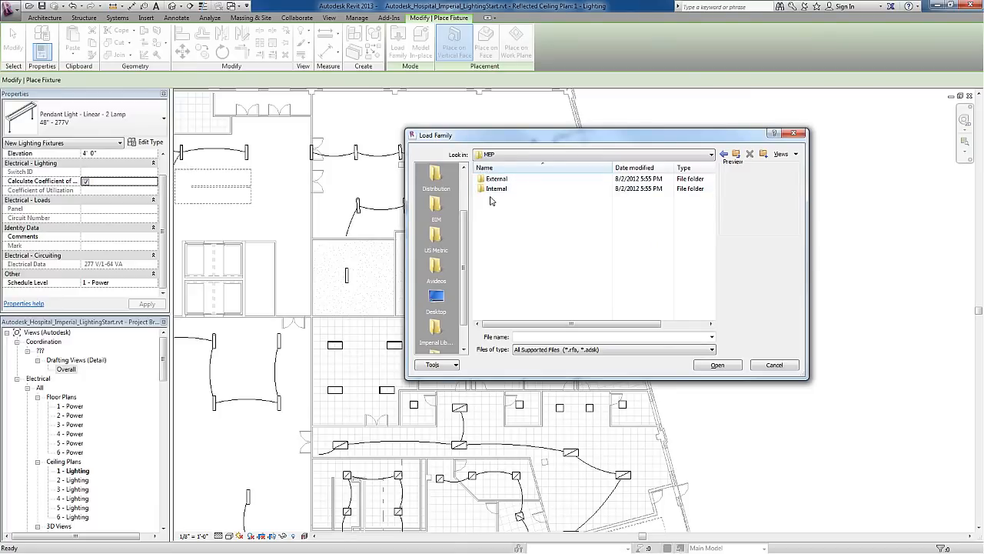
double_click(496, 188)
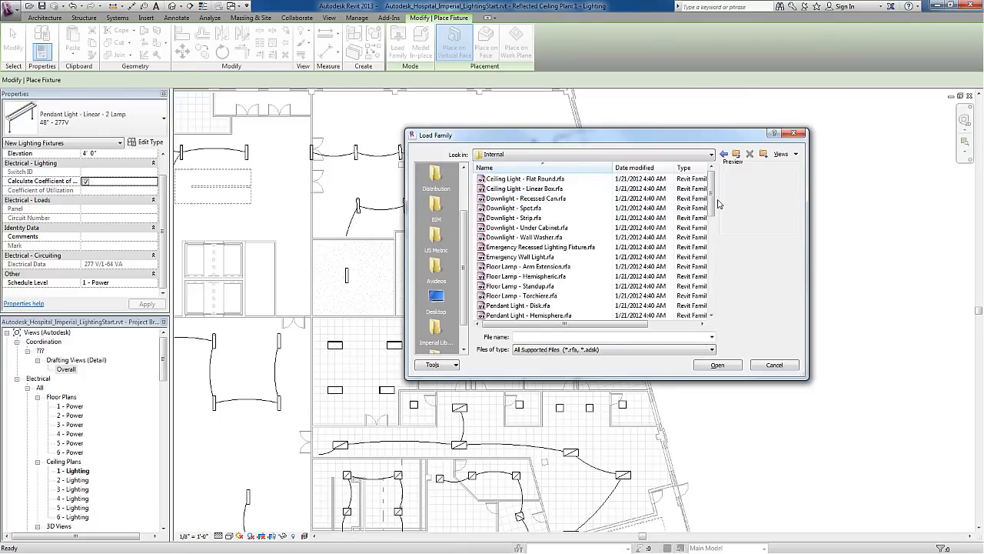
scroll("down", 3)
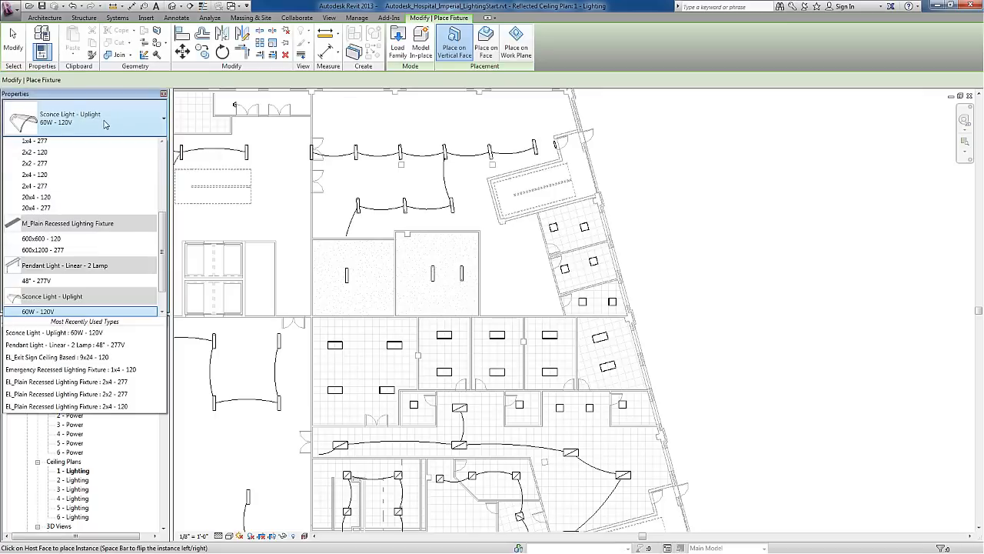
scroll("down", 3)
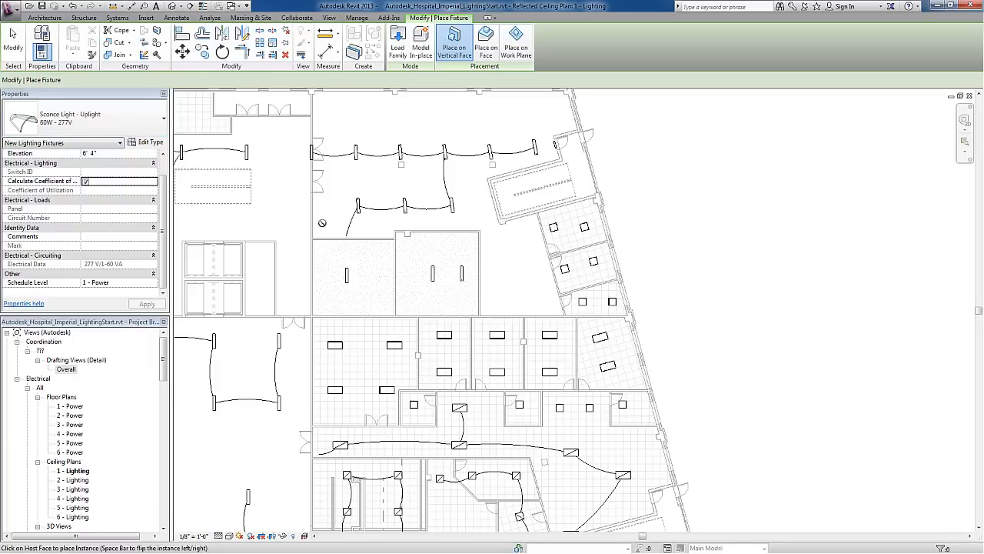
mouse_move(314, 201)
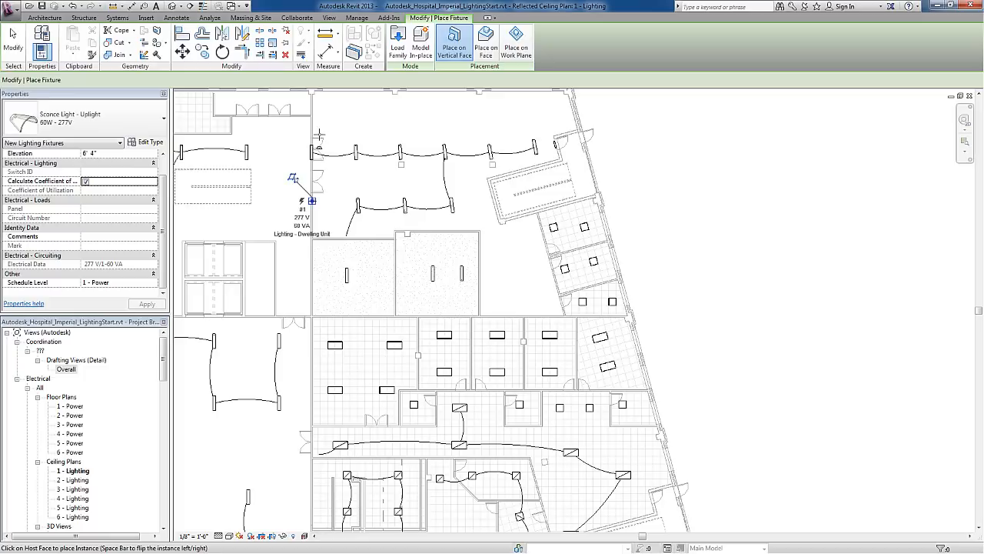
right_click(310, 126)
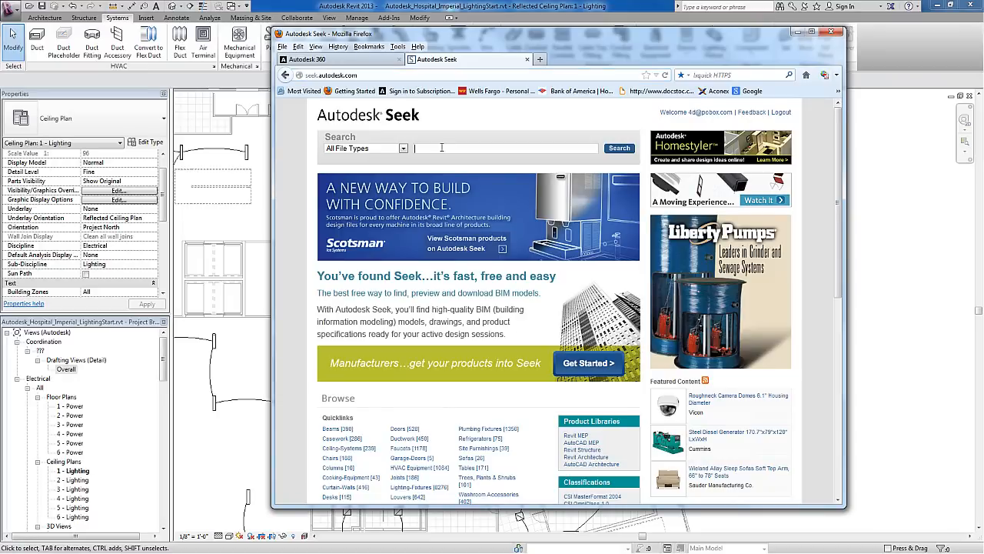
Search Autodesk Seek for 'lighting' and browse the results.
type("light")
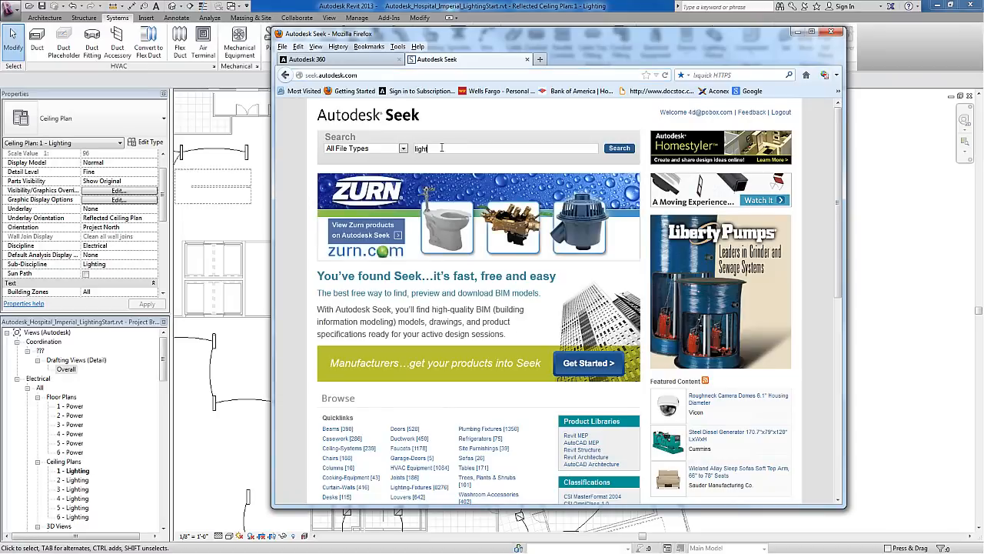
left_click(620, 147)
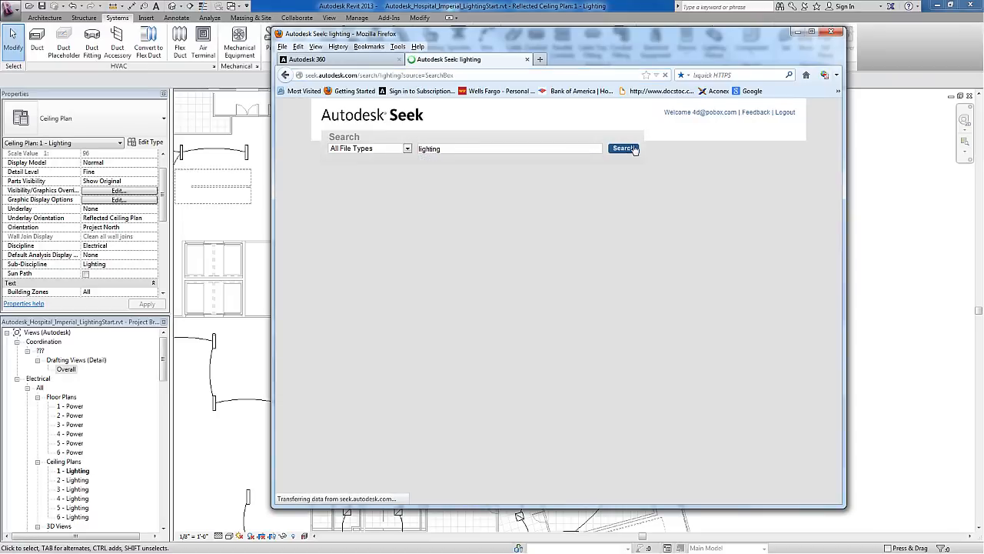
left_click(622, 148)
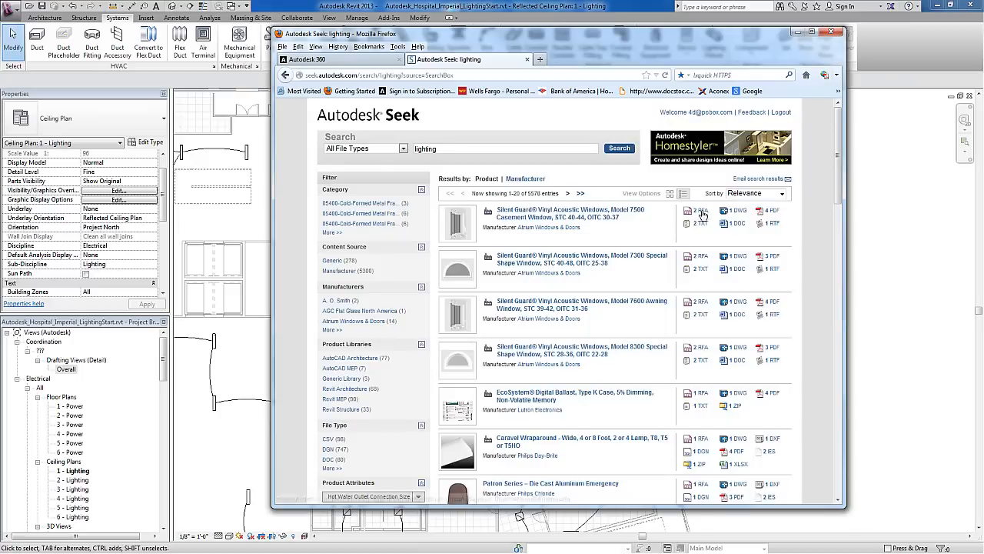
scroll("down", 3)
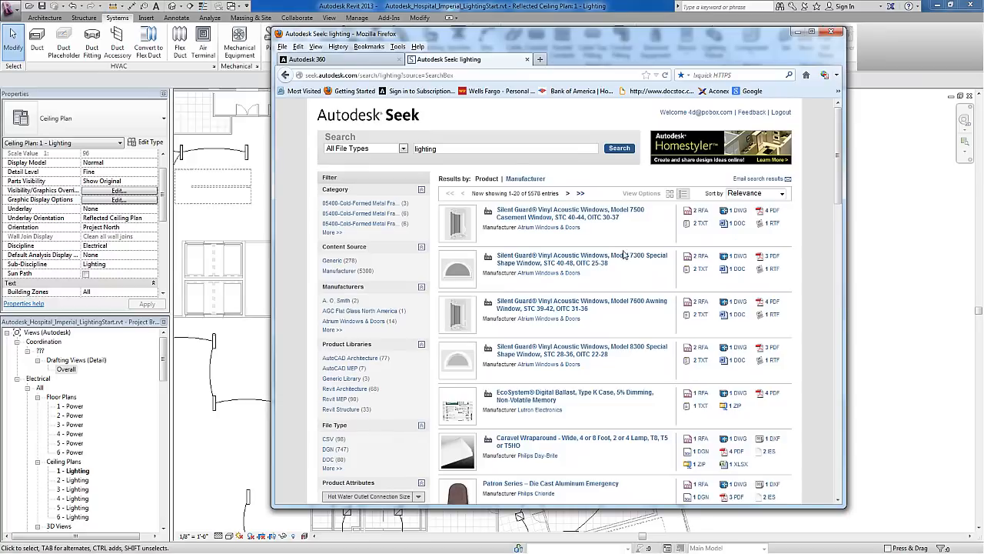
Search for 'Philips caravel' and bring up the Revit file download choices for the Caravel Wraparound.
left_click(439, 147)
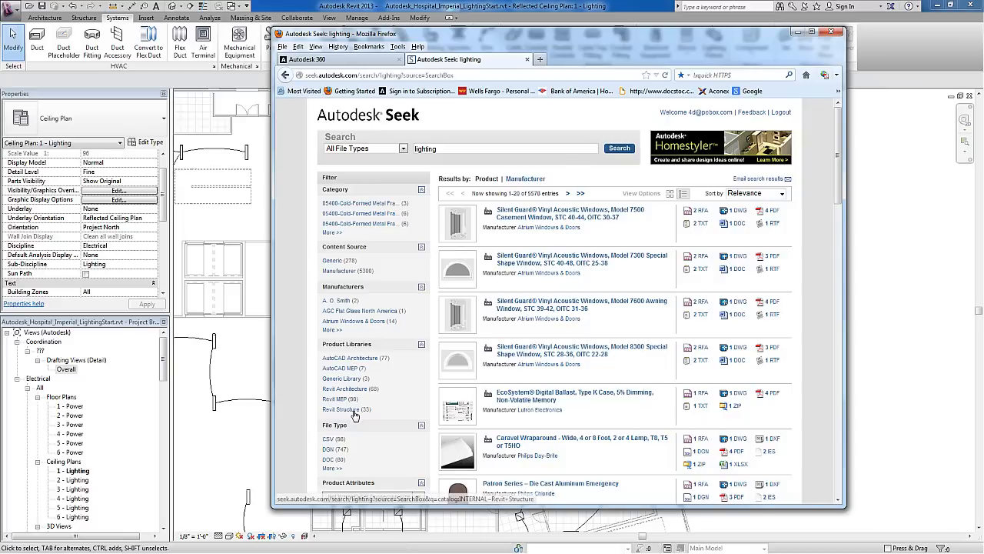
type("Philips caravel")
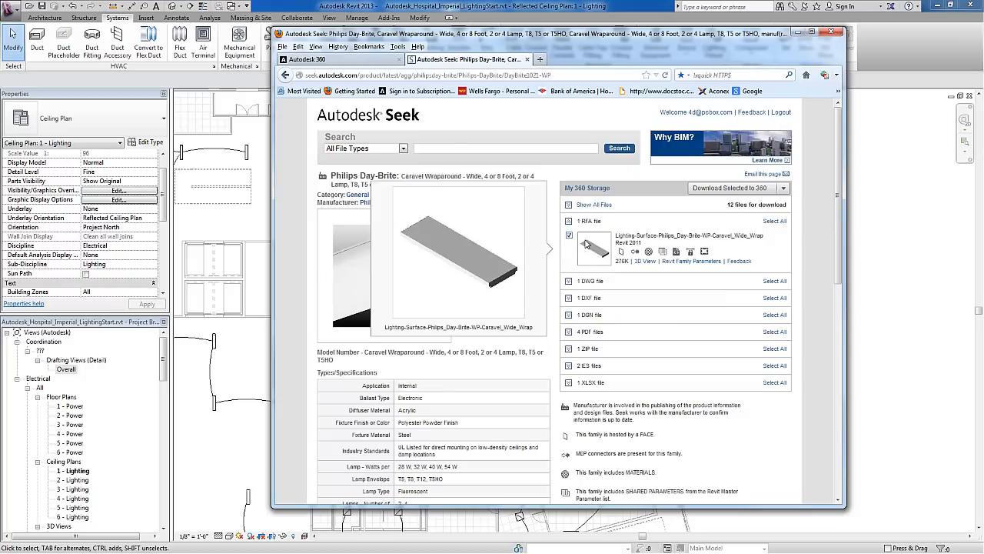
left_click(732, 187)
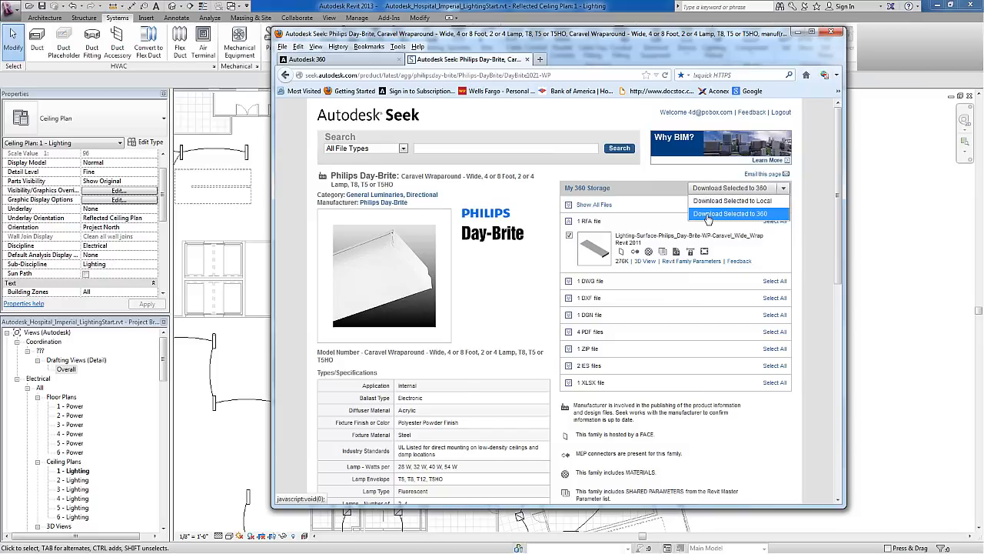
Download the selected Caravel family to Autodesk 360 storage, then leave the browser for Revit.
left_click(732, 213)
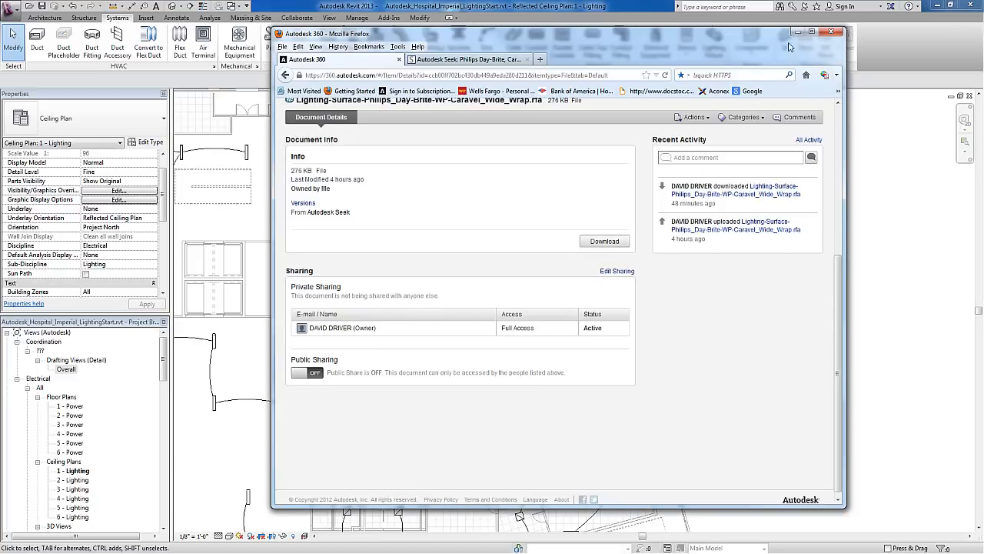
left_click(836, 34)
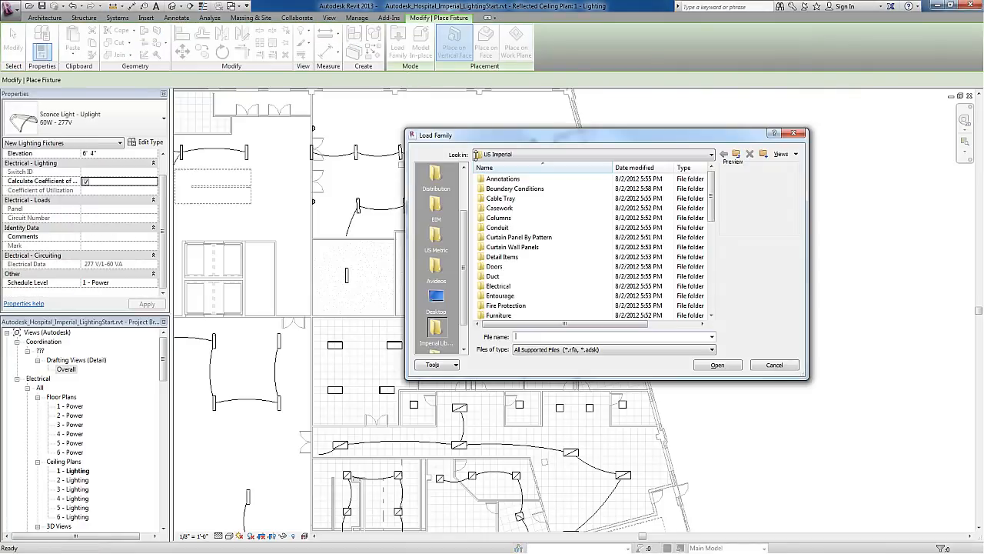
Dismiss the Load Family dialog to return to the 1 - Lighting ceiling plan.
left_click(773, 365)
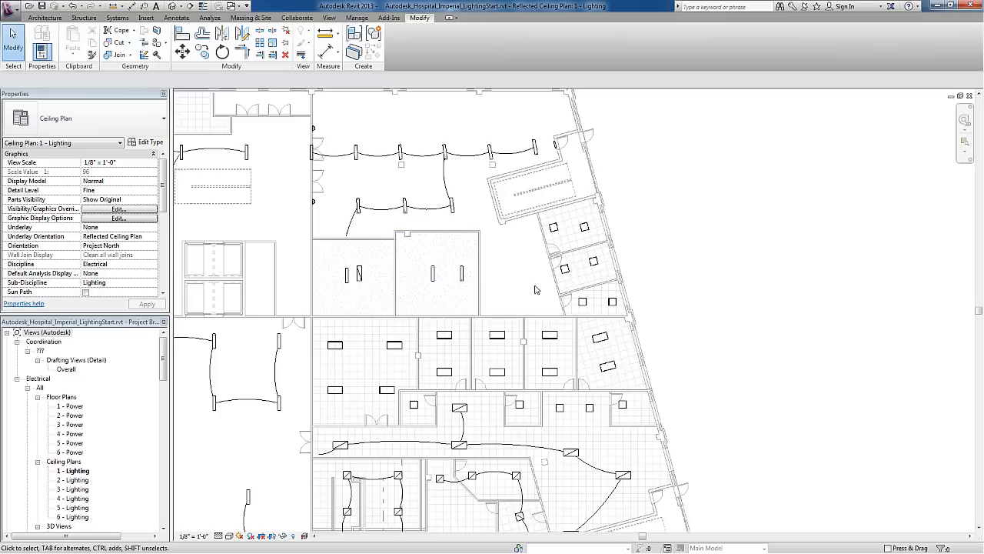
mouse_move(582, 274)
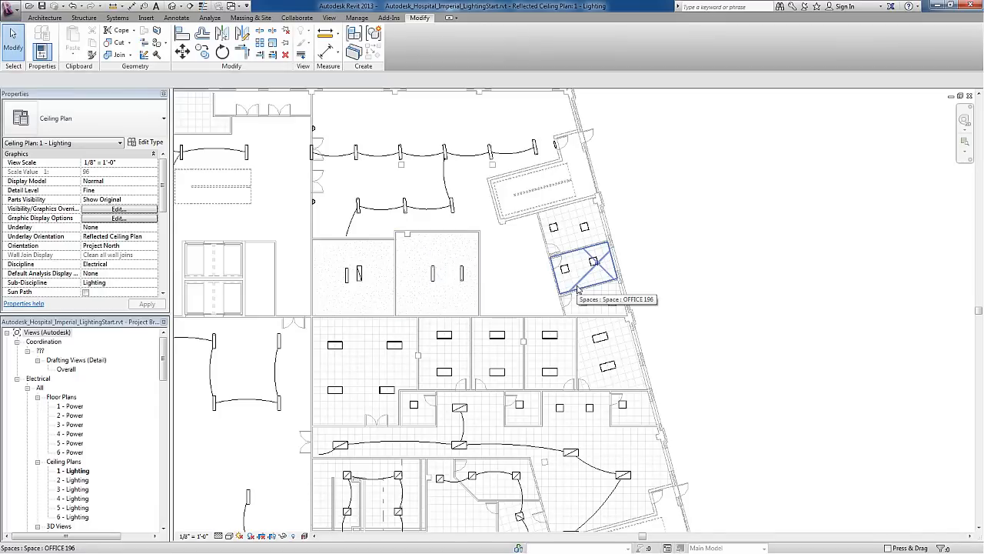